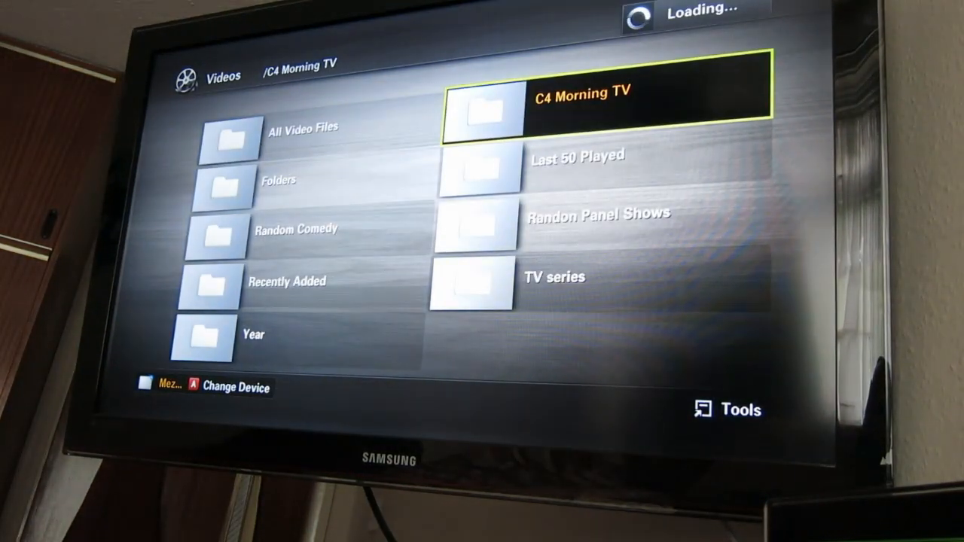
Open the C4 Morning TV folder to list its sitcom episodes with thumbnails and dates
click(610, 98)
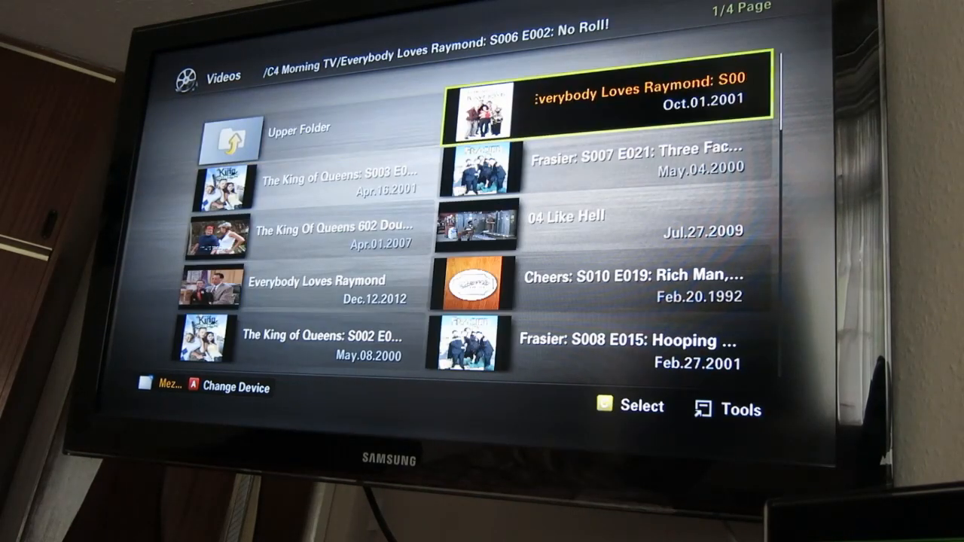